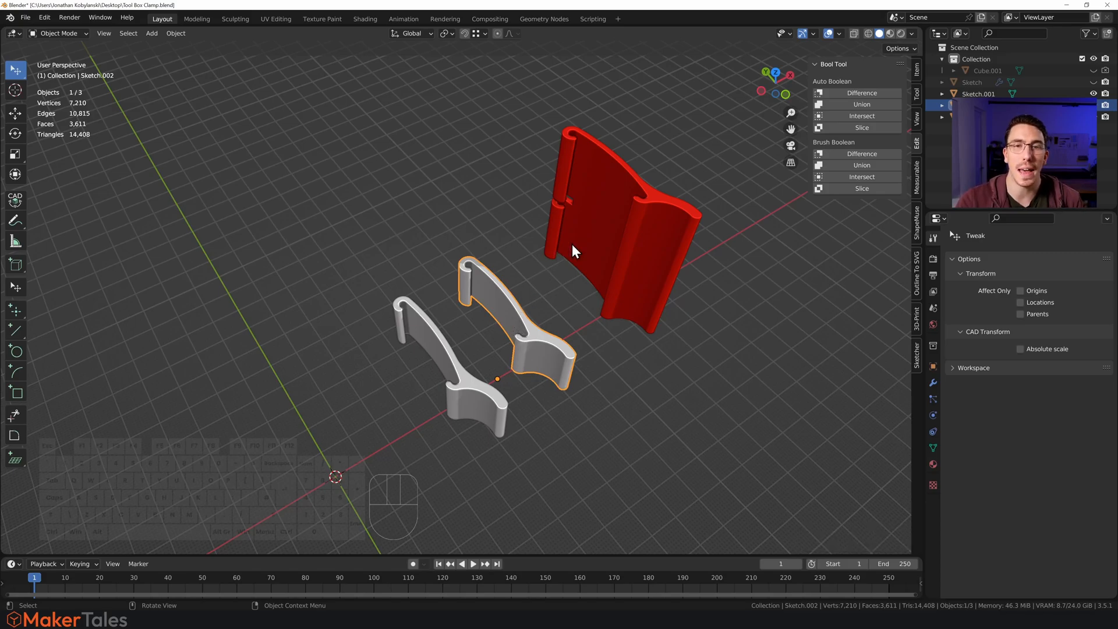
Show the Sketcher sidebar list and enter editing on the hook profile sketch.
{"action": "left_click", "coordinate": [857, 165]}
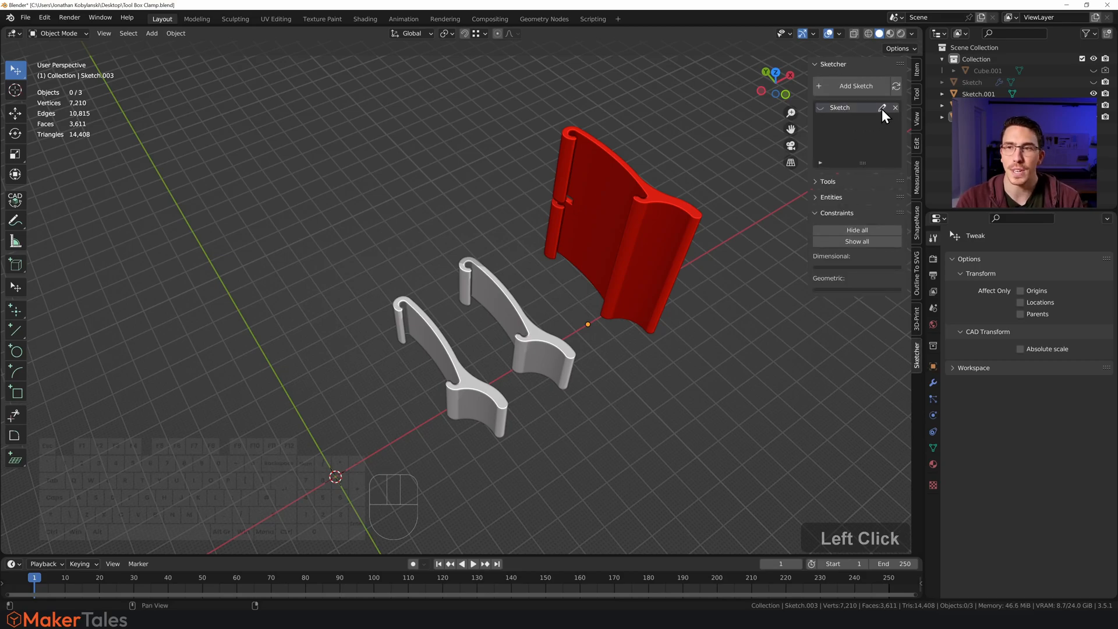
{"action": "left_click", "coordinate": [883, 108]}
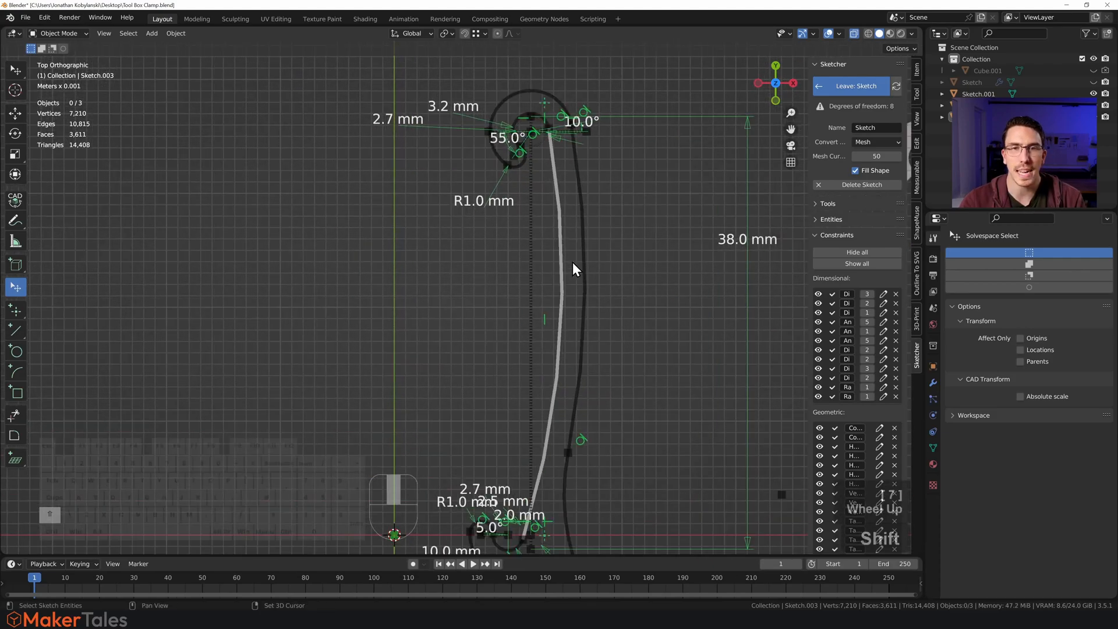
{"action": "scroll", "scroll_direction": "down", "scroll_amount": 3}
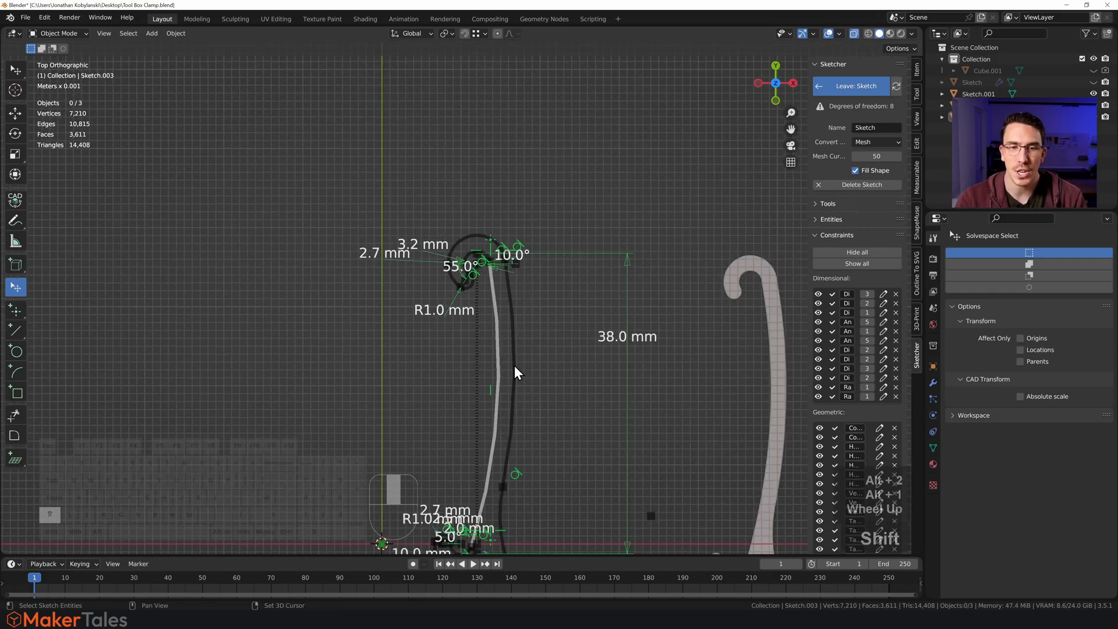
{"action": "scroll", "scroll_direction": "down", "scroll_amount": 3}
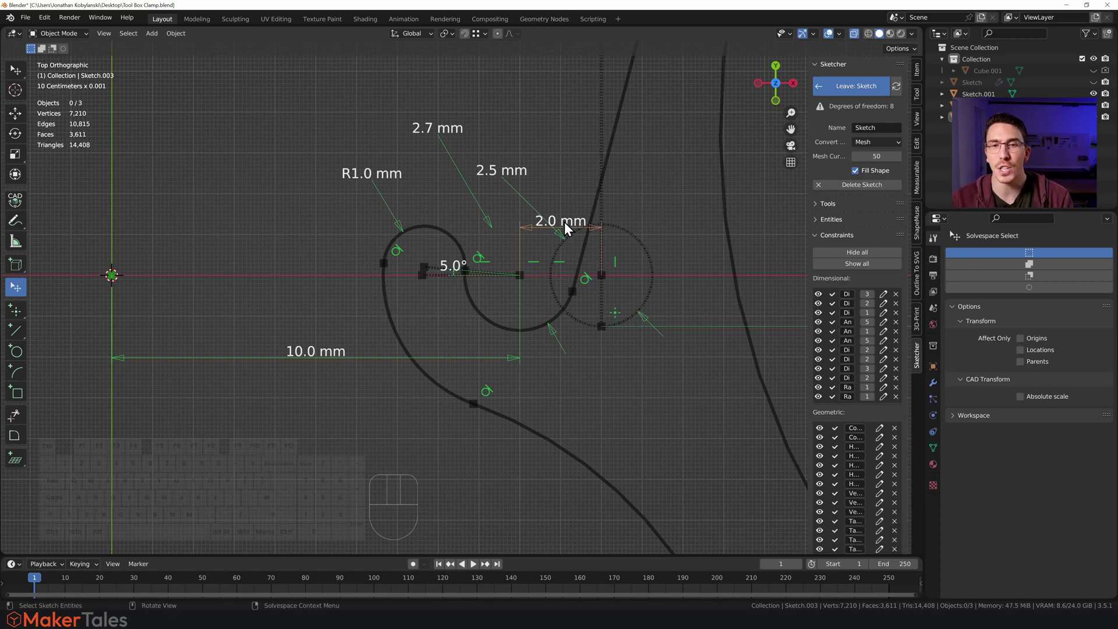
{"action": "mouse_move", "coordinate": [685, 243]}
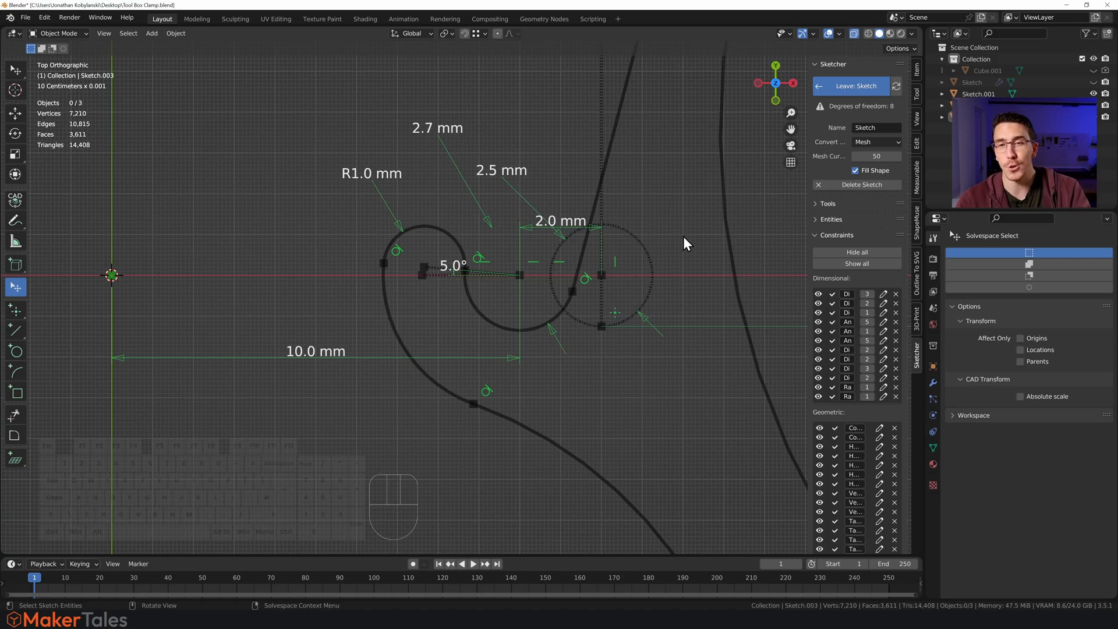
{"action": "scroll", "scroll_direction": "down", "scroll_amount": 3}
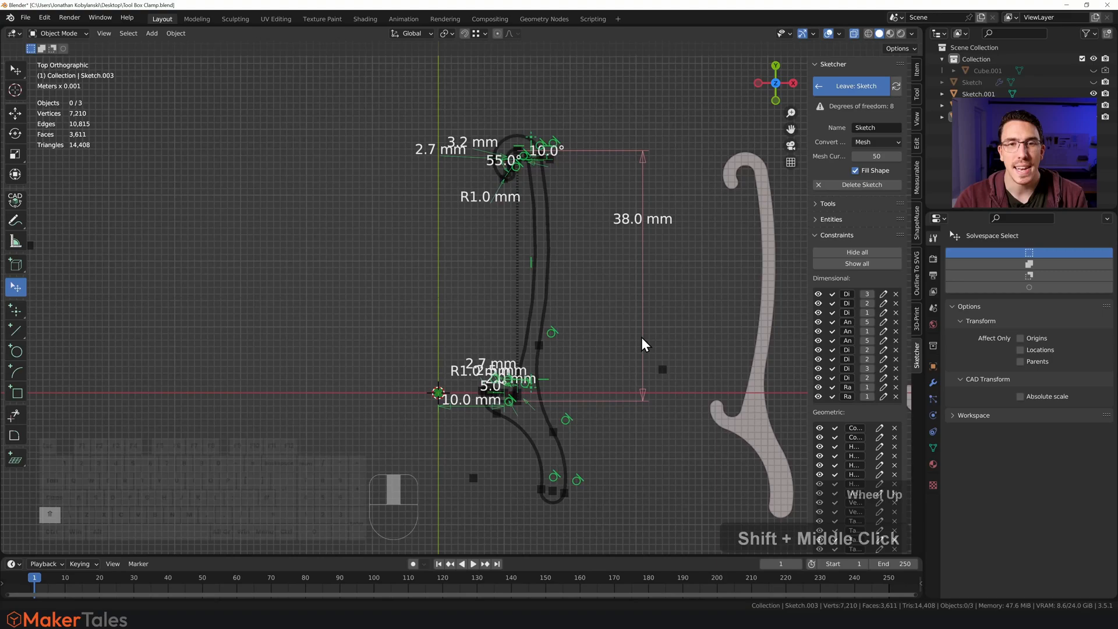
Zoom into the top hook and open the 55° angle constraint's settings.
{"action": "scroll", "scroll_direction": "down", "scroll_amount": 3}
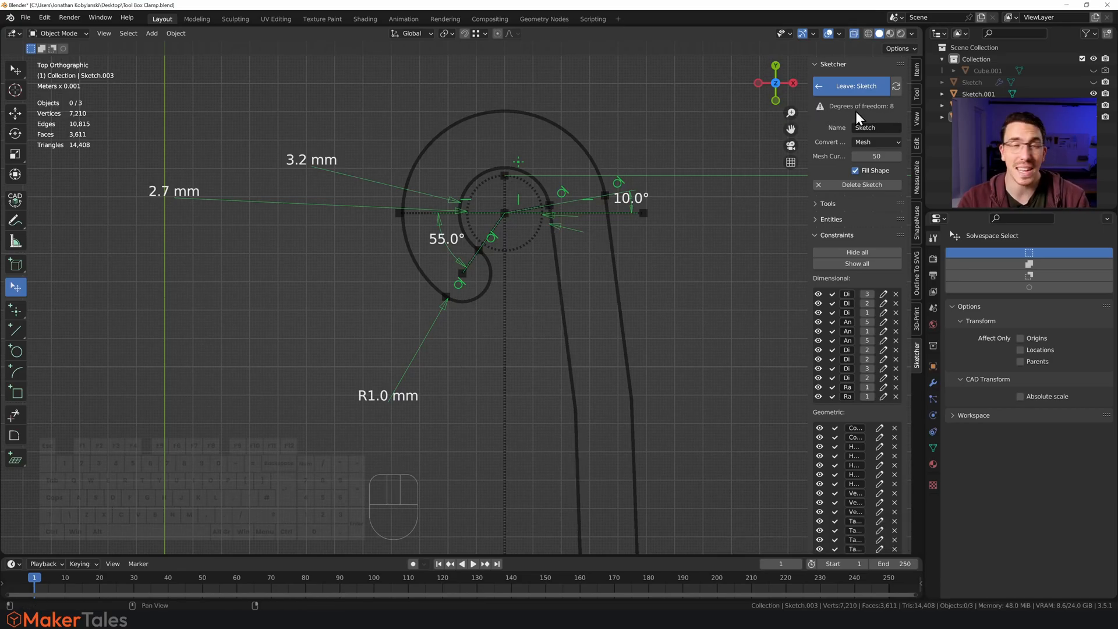
{"action": "left_click", "coordinate": [623, 320]}
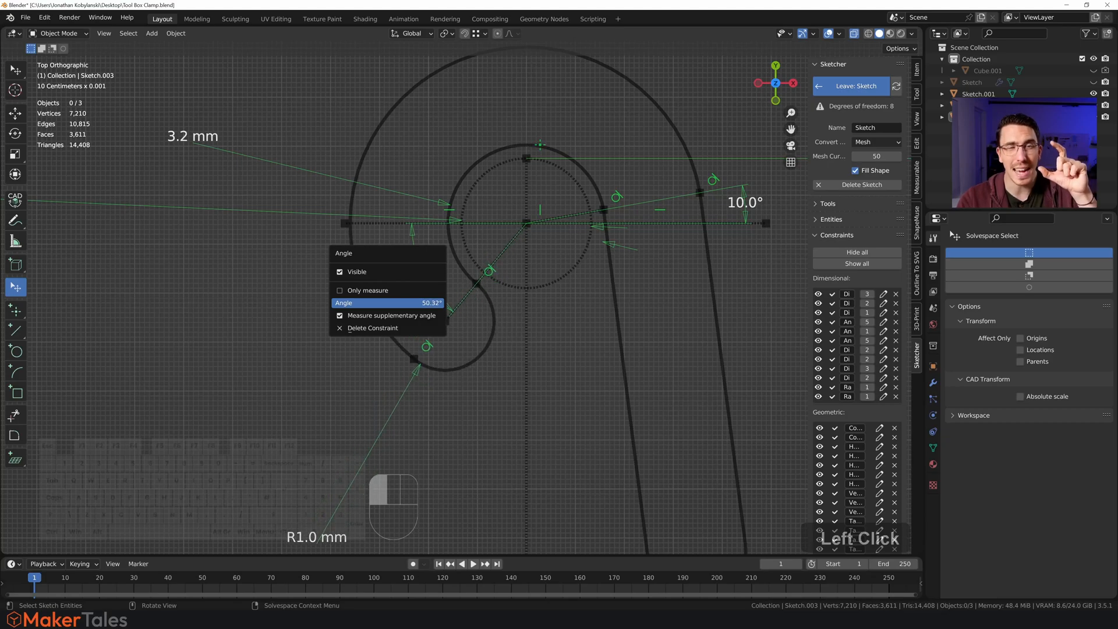
Re-enter 10° on the upper hook's second angle constraint, then zoom out.
{"action": "left_click", "coordinate": [388, 316]}
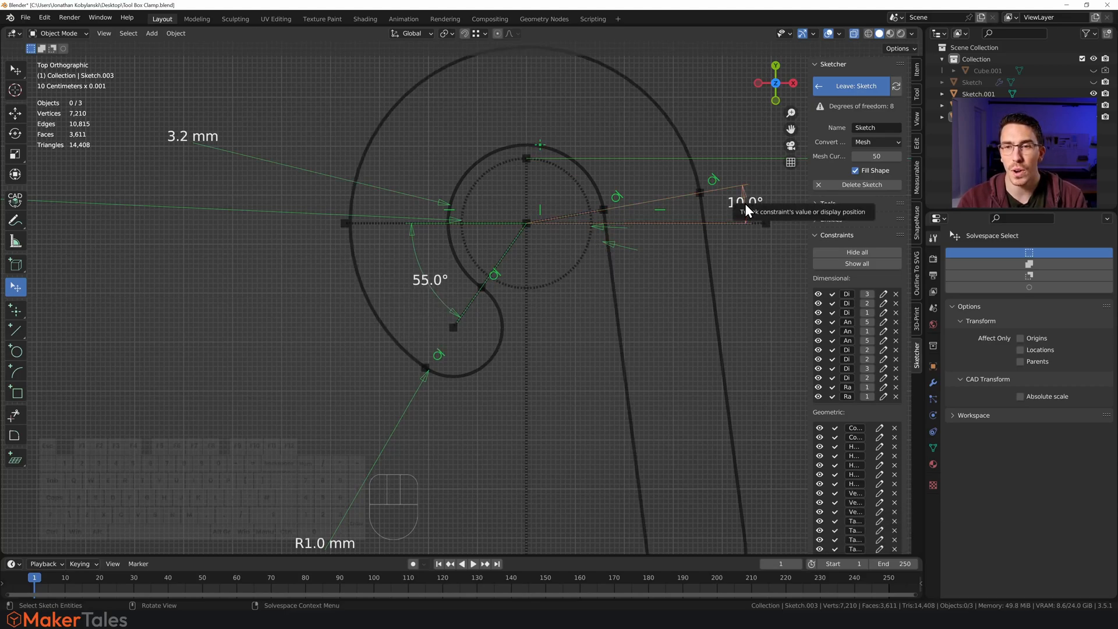
{"action": "left_click", "coordinate": [742, 206]}
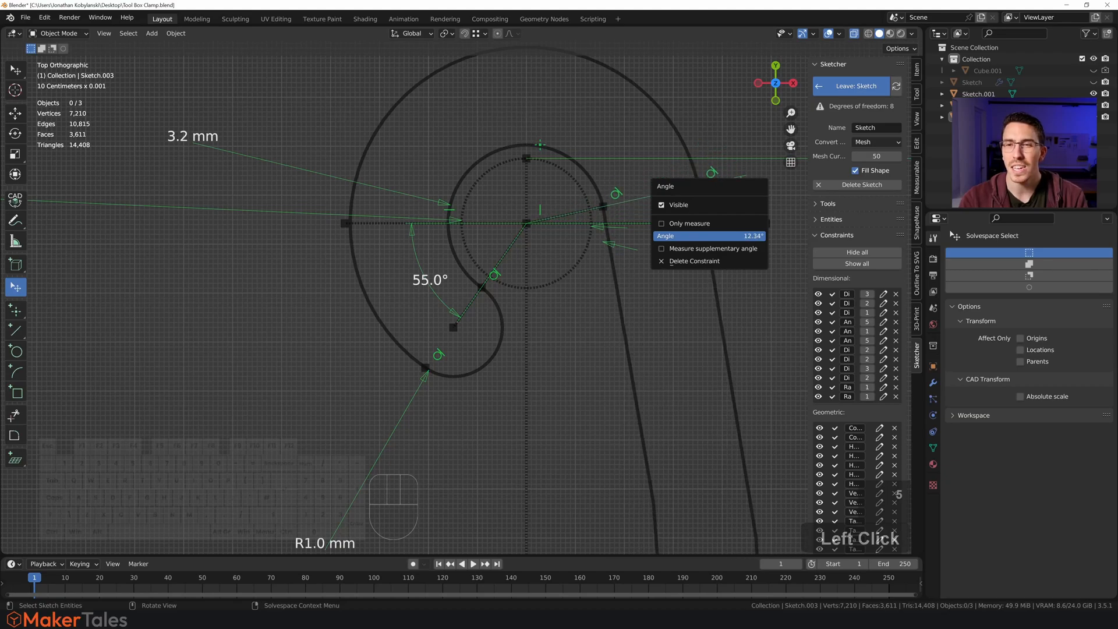
{"action": "left_click", "coordinate": [709, 236]}
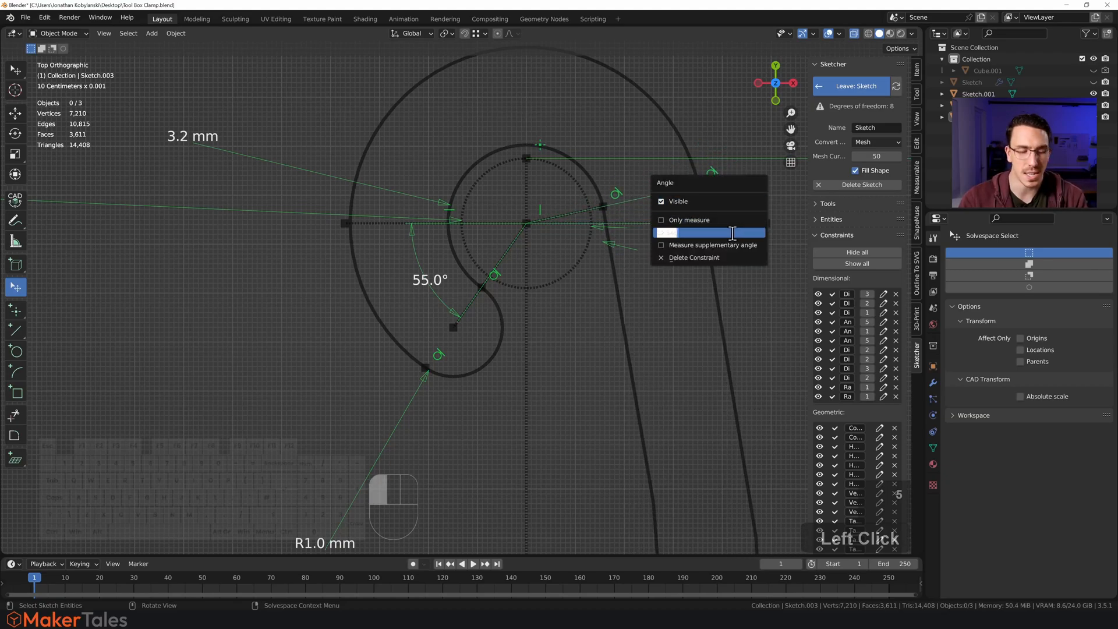
{"action": "scroll", "scroll_direction": "down", "scroll_amount": 3}
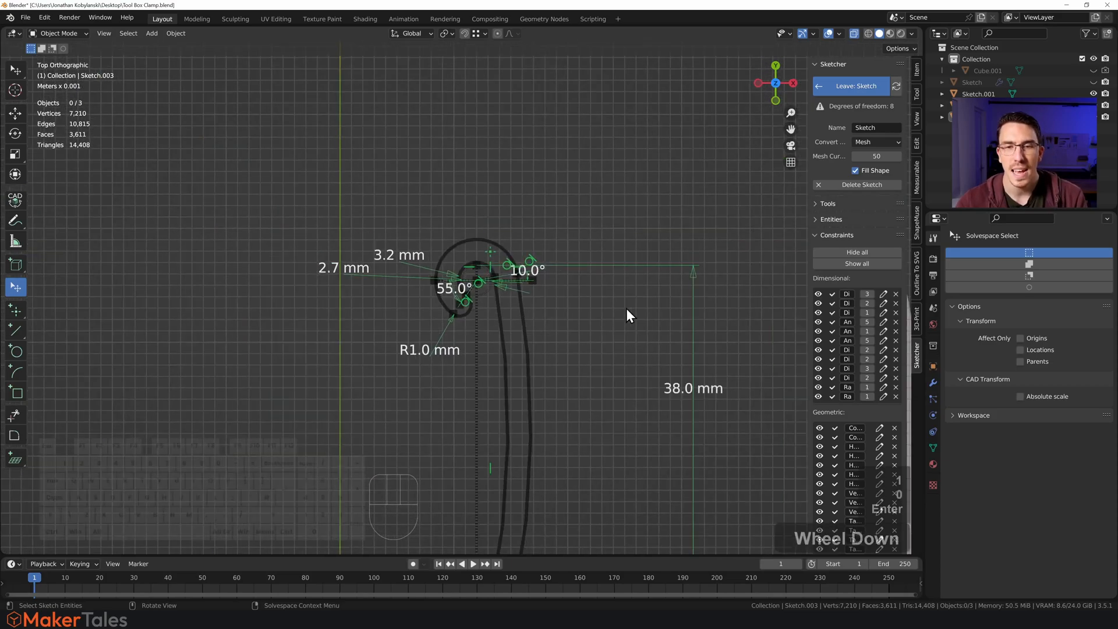
{"action": "left_click_drag", "start_coordinate": [628, 316], "coordinate": [549, 242]}
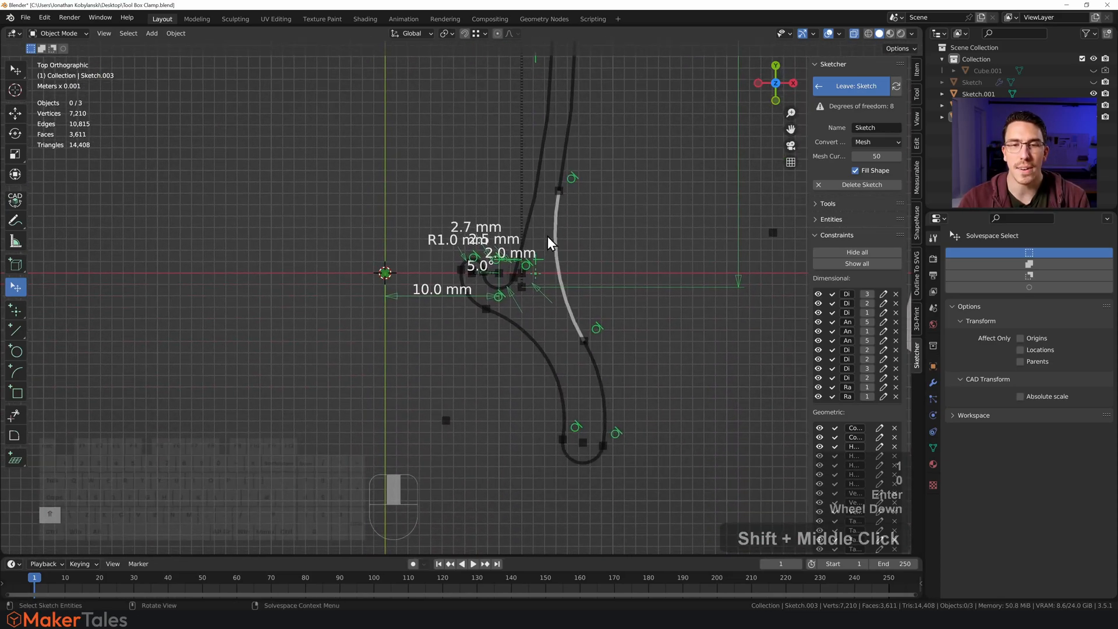
{"action": "scroll", "scroll_direction": "down", "scroll_amount": 3}
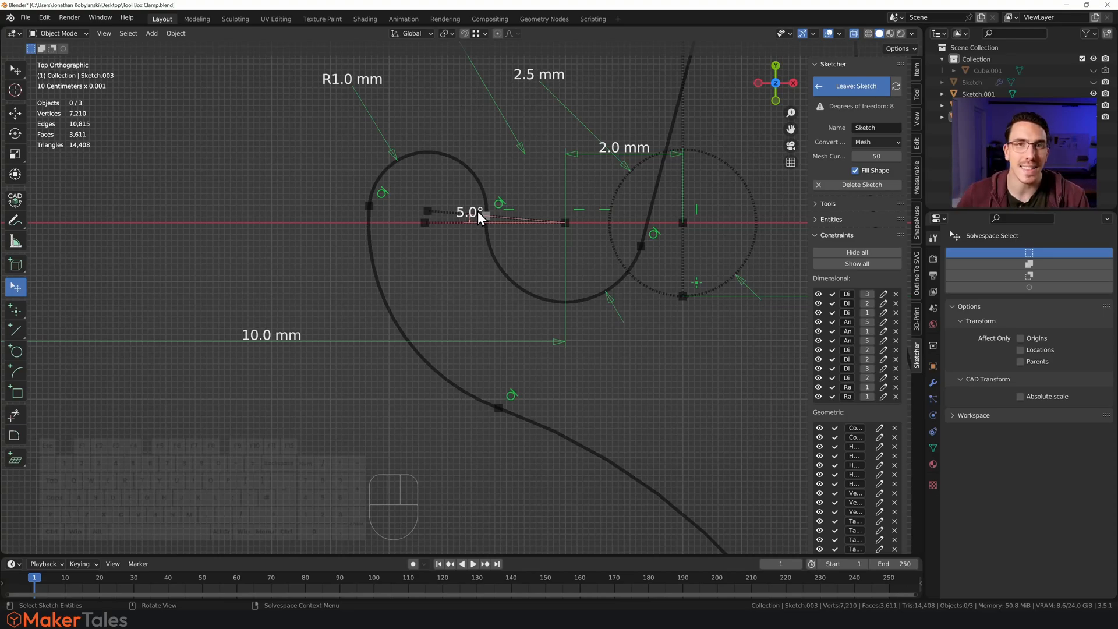
{"action": "scroll", "scroll_direction": "down", "scroll_amount": 3}
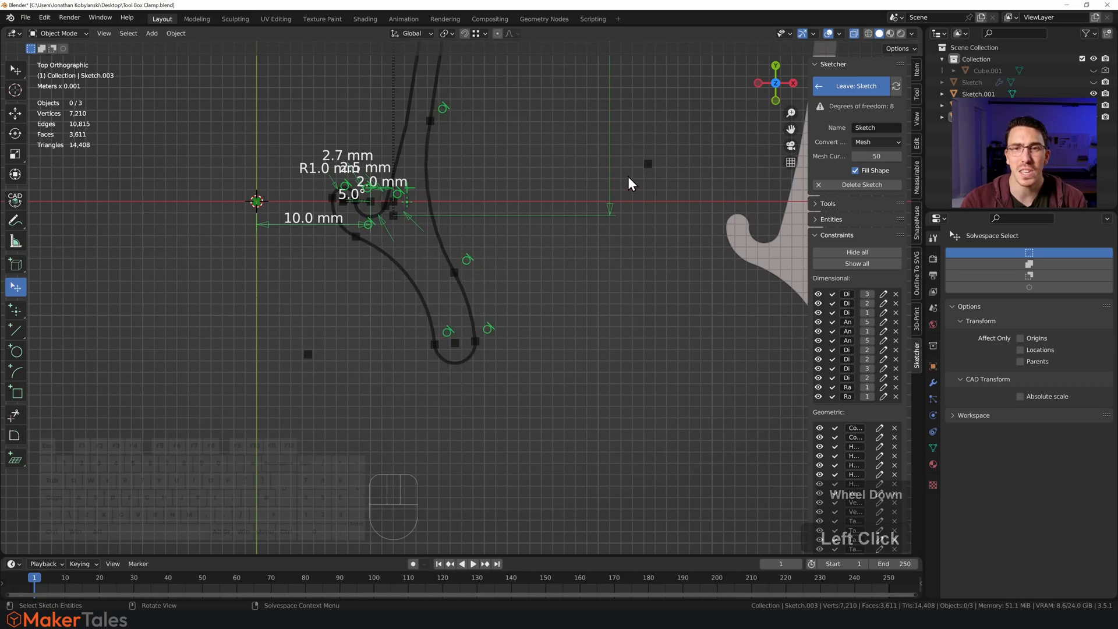
{"action": "left_click_drag", "start_coordinate": [628, 181], "coordinate": [605, 103]}
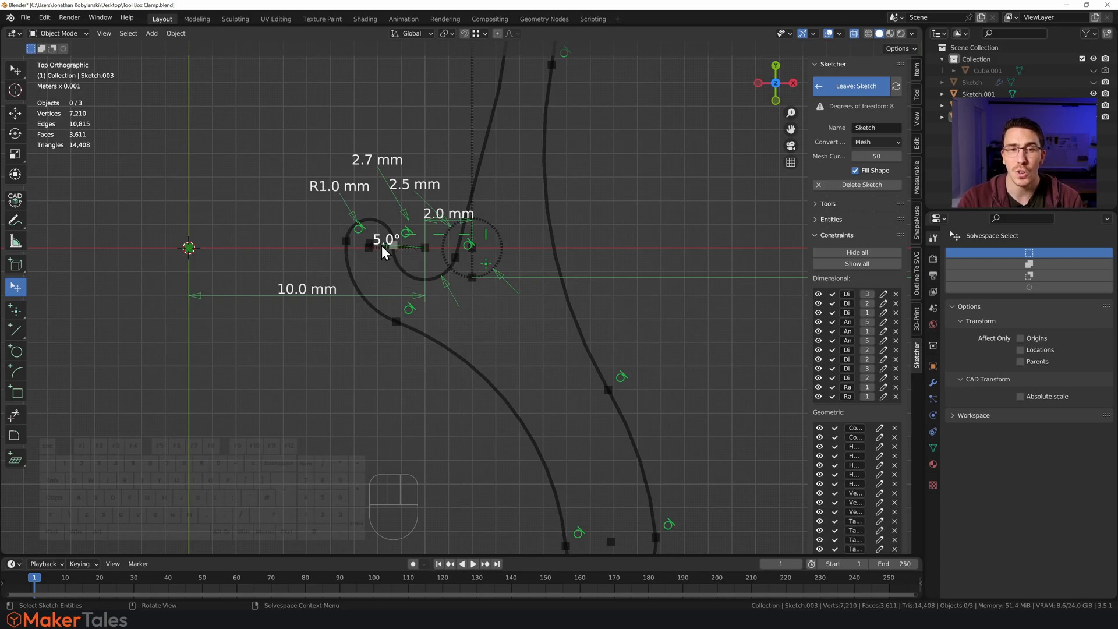
{"action": "scroll", "scroll_direction": "down", "scroll_amount": 3}
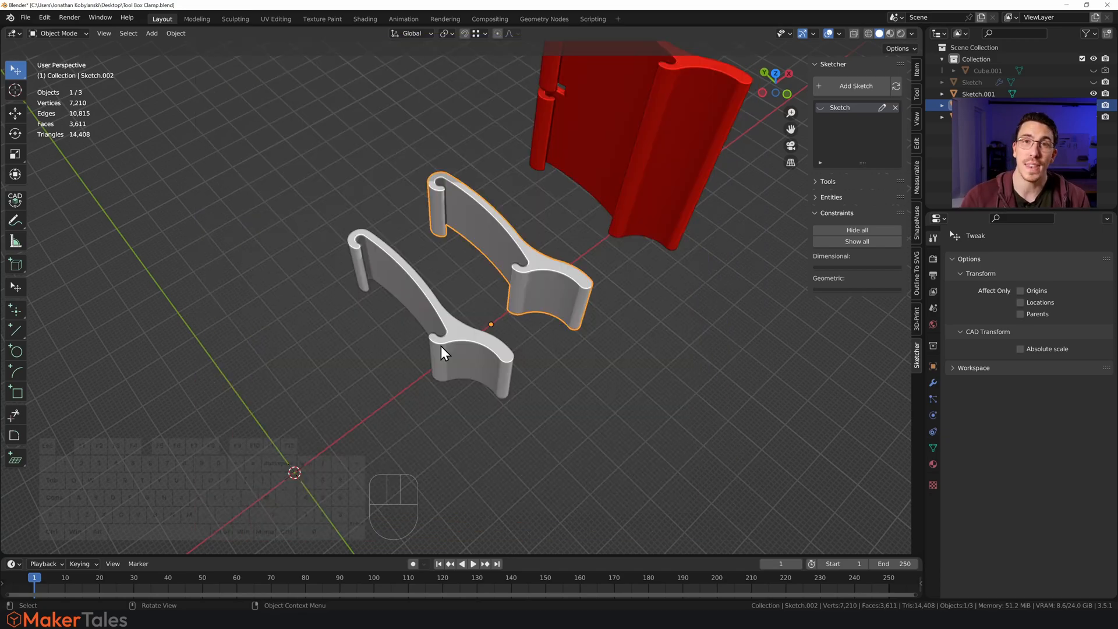
Zoom out to view the two white clamps and the red part.
{"action": "scroll", "scroll_direction": "down", "scroll_amount": 3}
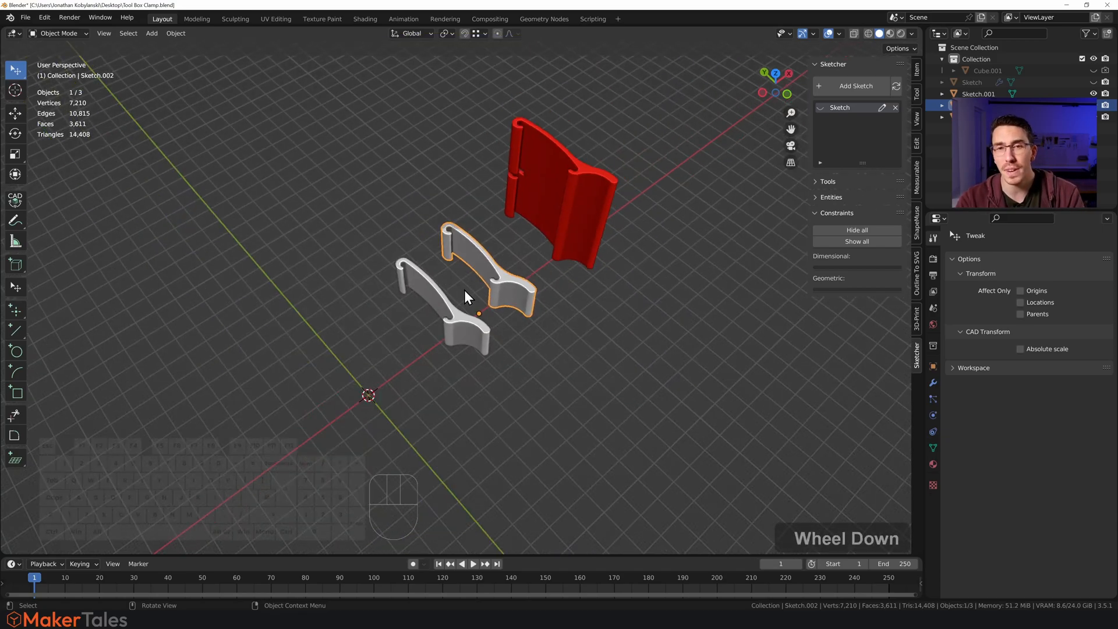
Orbit around the large clamp to inspect the cube crossing its hinge slot.
{"action": "left_click_drag", "start_coordinate": [464, 286], "coordinate": [553, 228]}
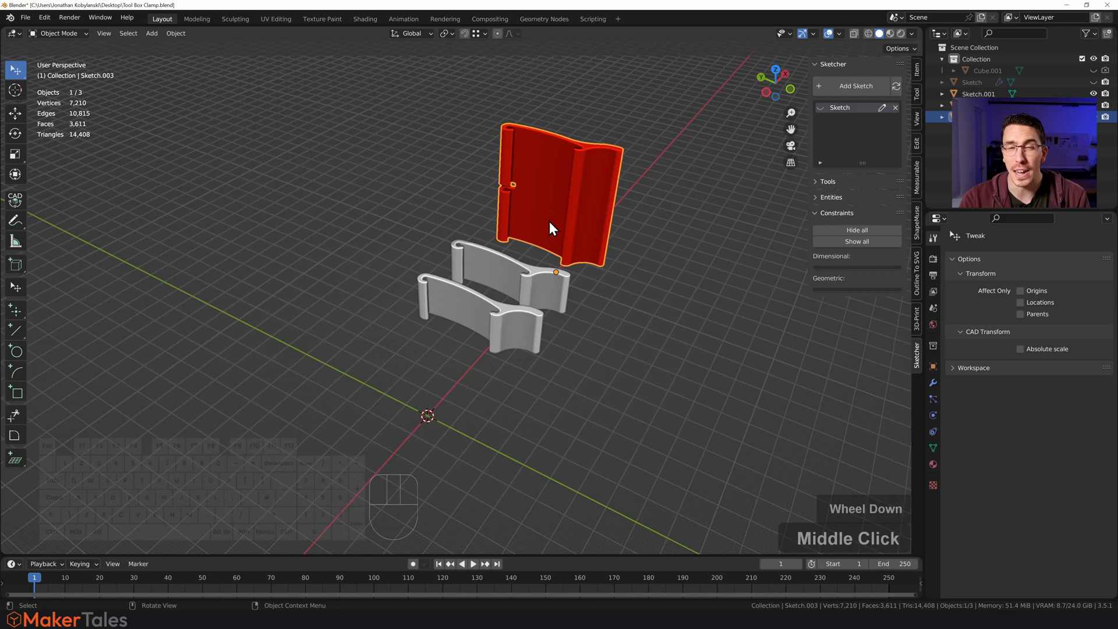
{"action": "left_click", "coordinate": [646, 310]}
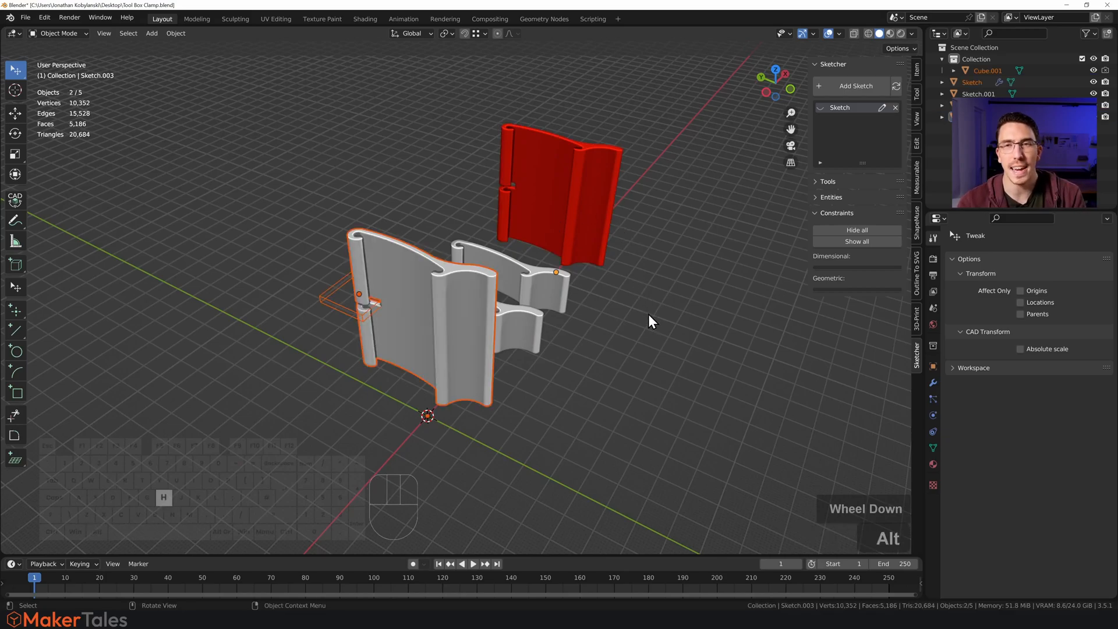
{"action": "left_click_drag", "start_coordinate": [648, 321], "coordinate": [556, 360]}
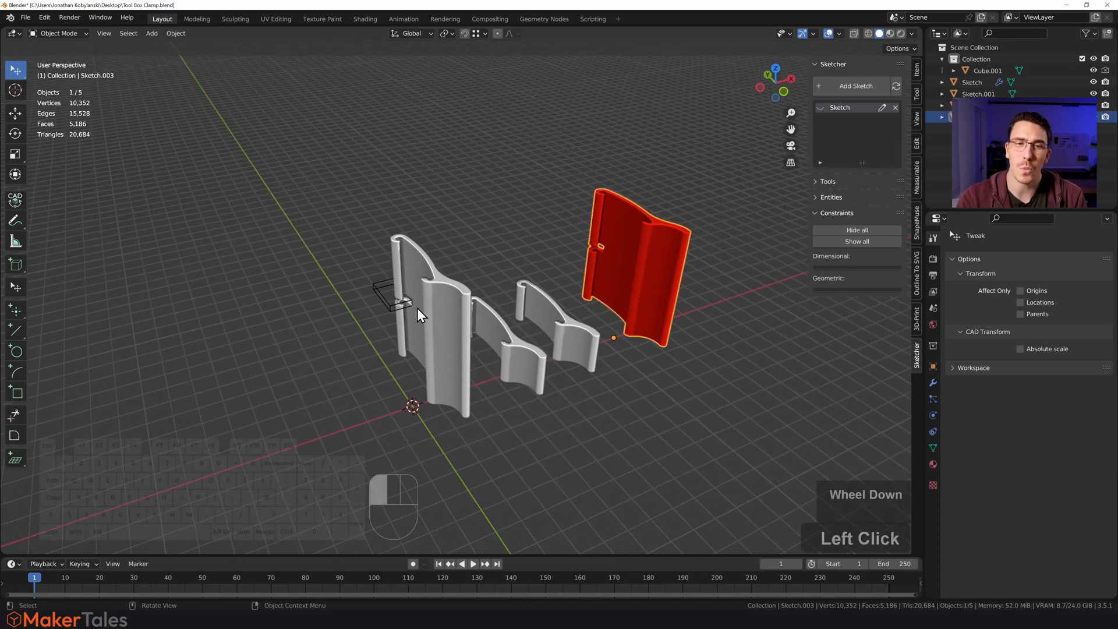
{"action": "left_click_drag", "start_coordinate": [442, 320], "coordinate": [441, 392]}
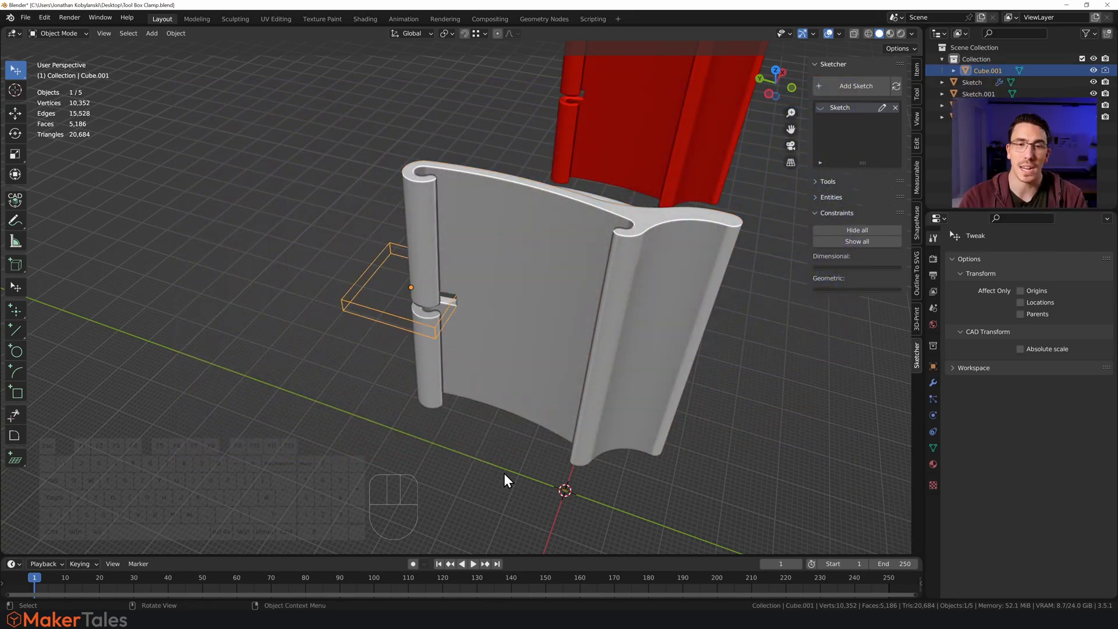
{"action": "mouse_move", "coordinate": [378, 330]}
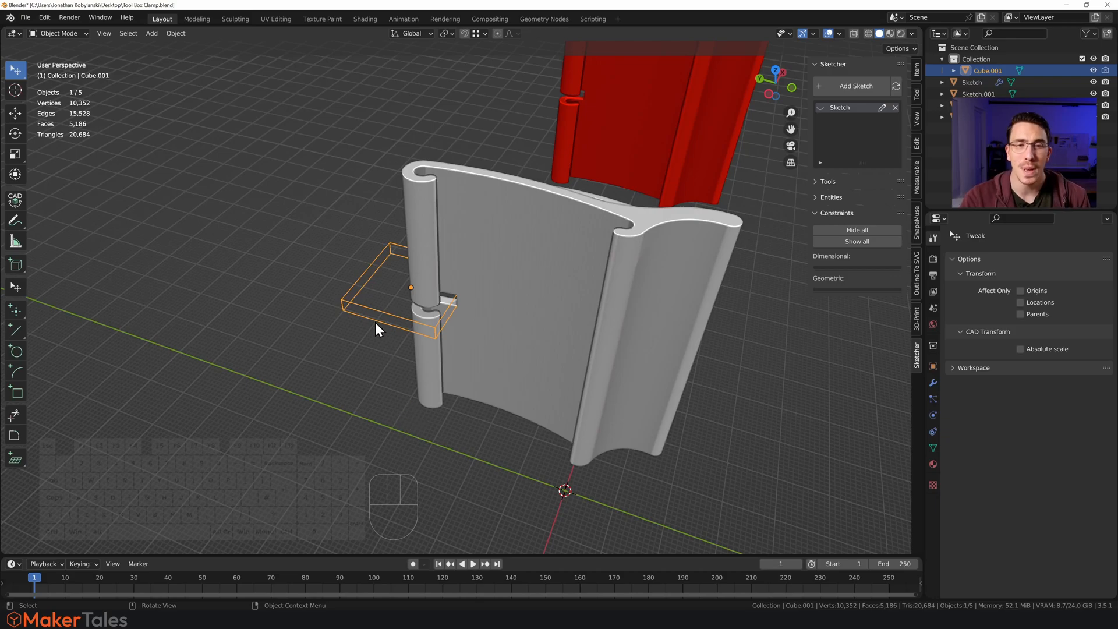
{"action": "mouse_move", "coordinate": [512, 300]}
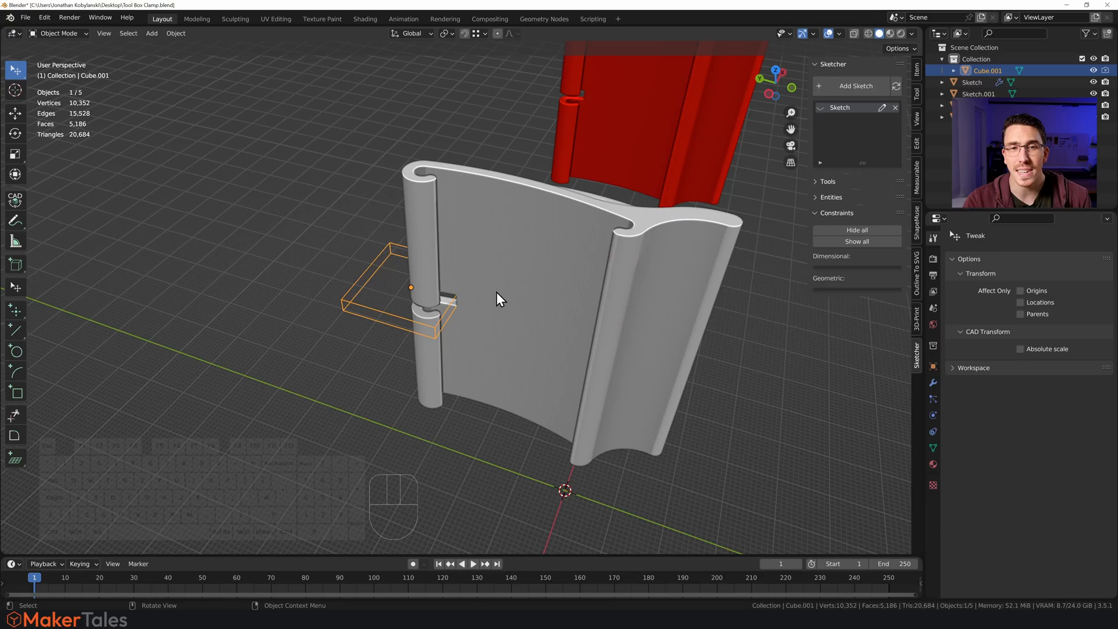
{"action": "left_click_drag", "start_coordinate": [499, 298], "coordinate": [505, 282]}
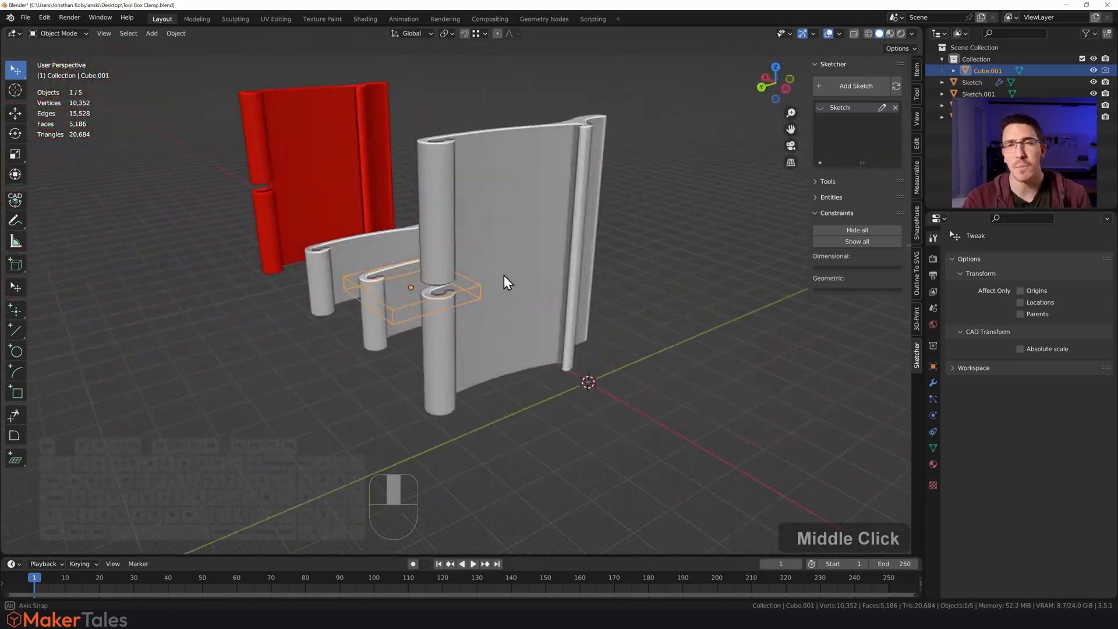
{"action": "left_click_drag", "start_coordinate": [506, 281], "coordinate": [496, 288]}
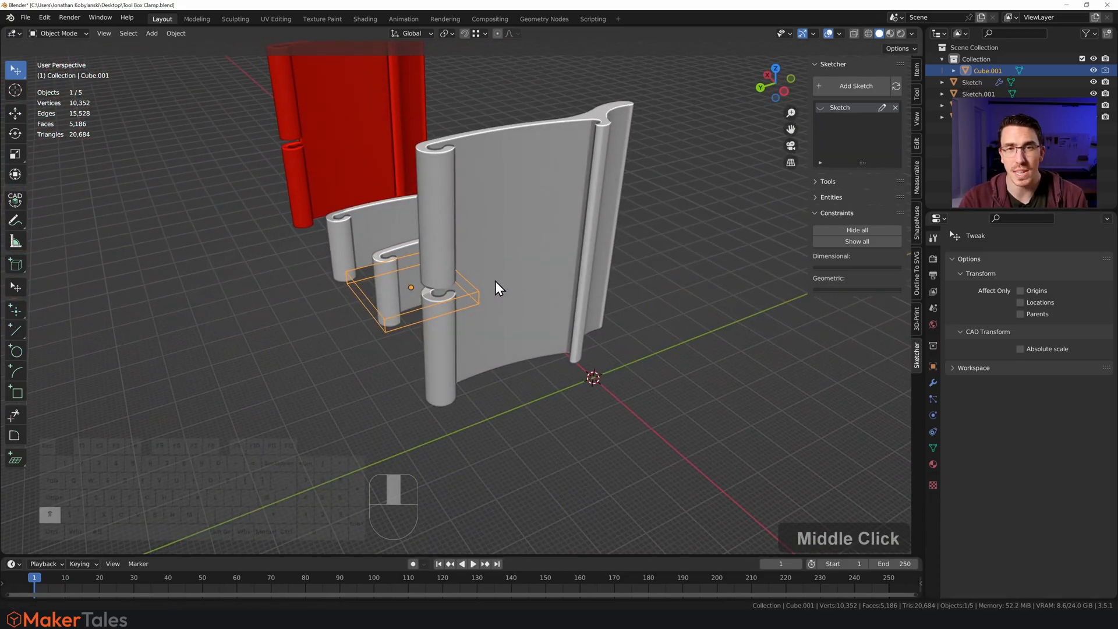
{"action": "left_click_drag", "start_coordinate": [499, 289], "coordinate": [485, 315]}
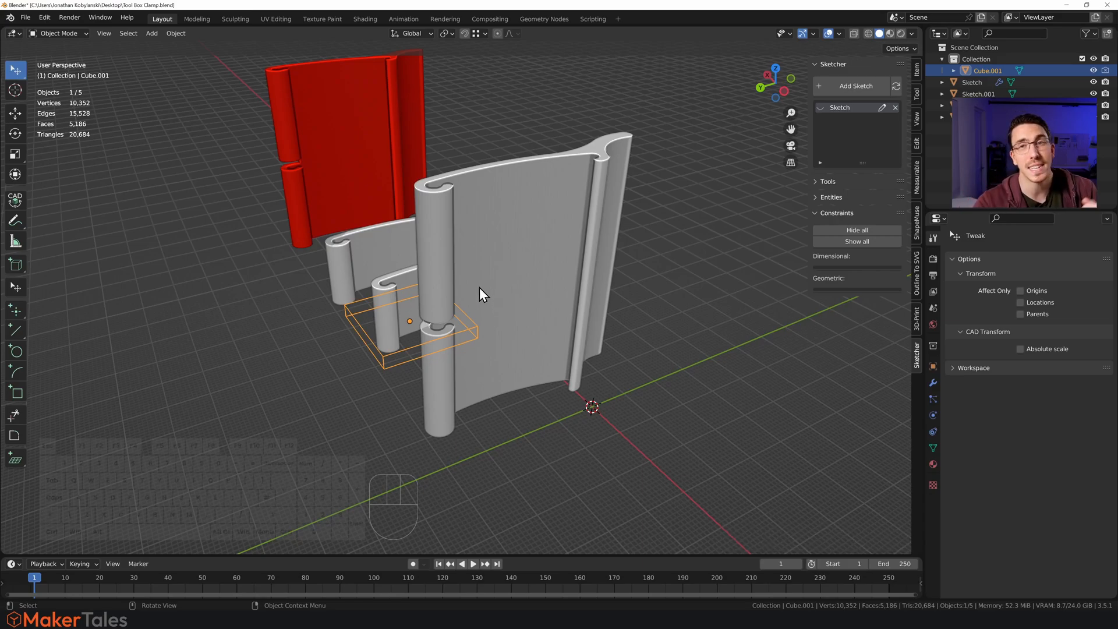
{"action": "mouse_move", "coordinate": [378, 283]}
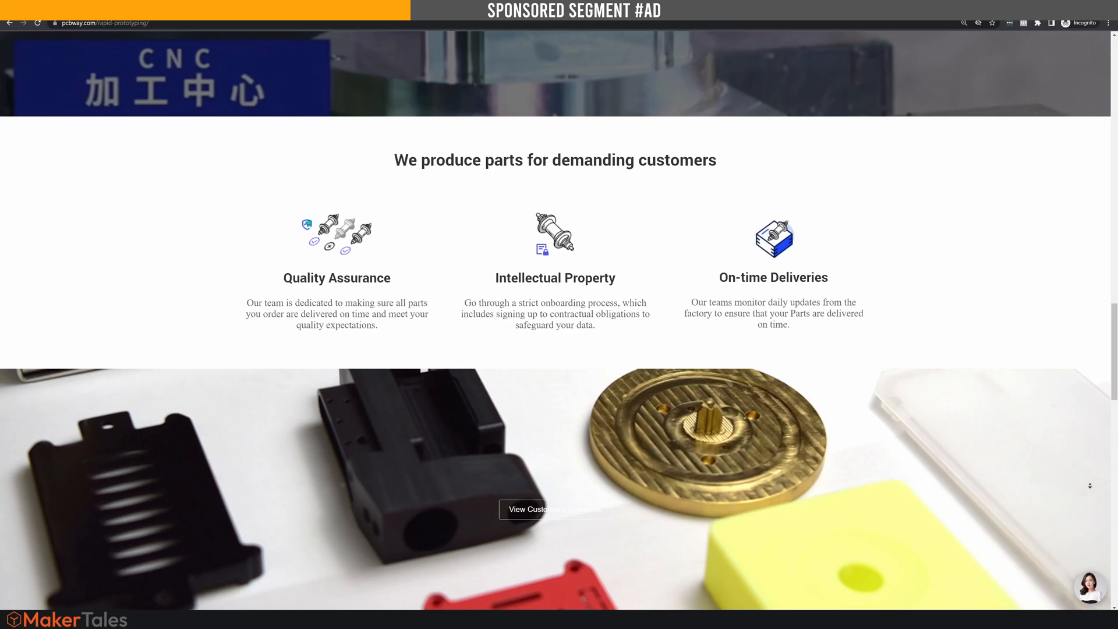
Scroll the PCBWay page to the Manufacturing Materials guide showing Aluminum 6061.
{"action": "scroll", "scroll_direction": "down", "scroll_amount": 3}
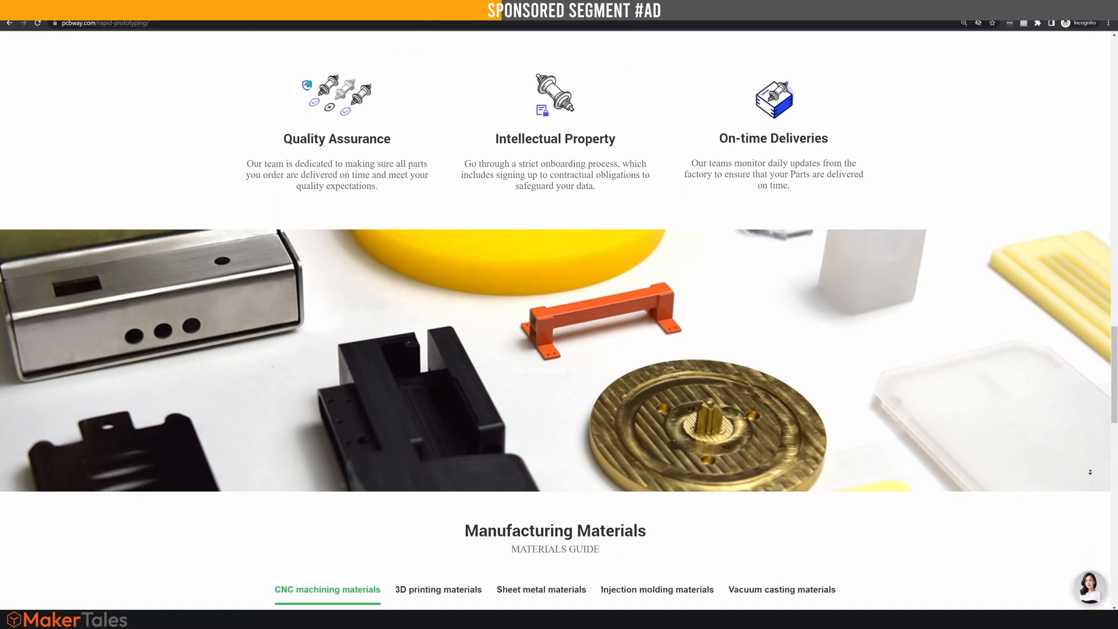
{"action": "scroll", "scroll_direction": "down", "scroll_amount": 3}
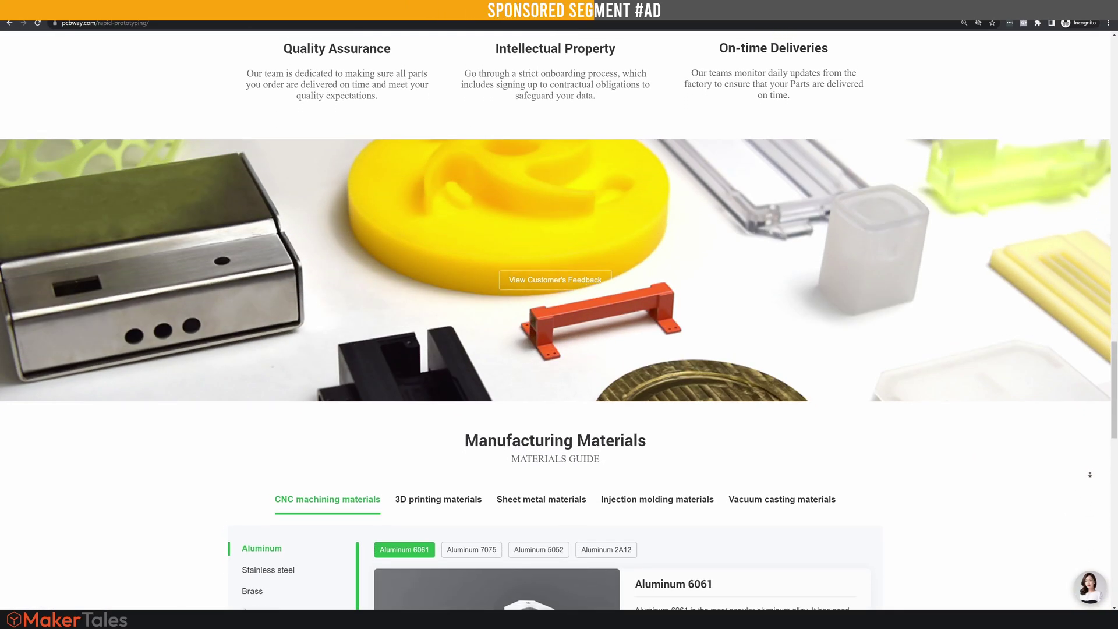
{"action": "scroll", "scroll_direction": "down", "scroll_amount": 3}
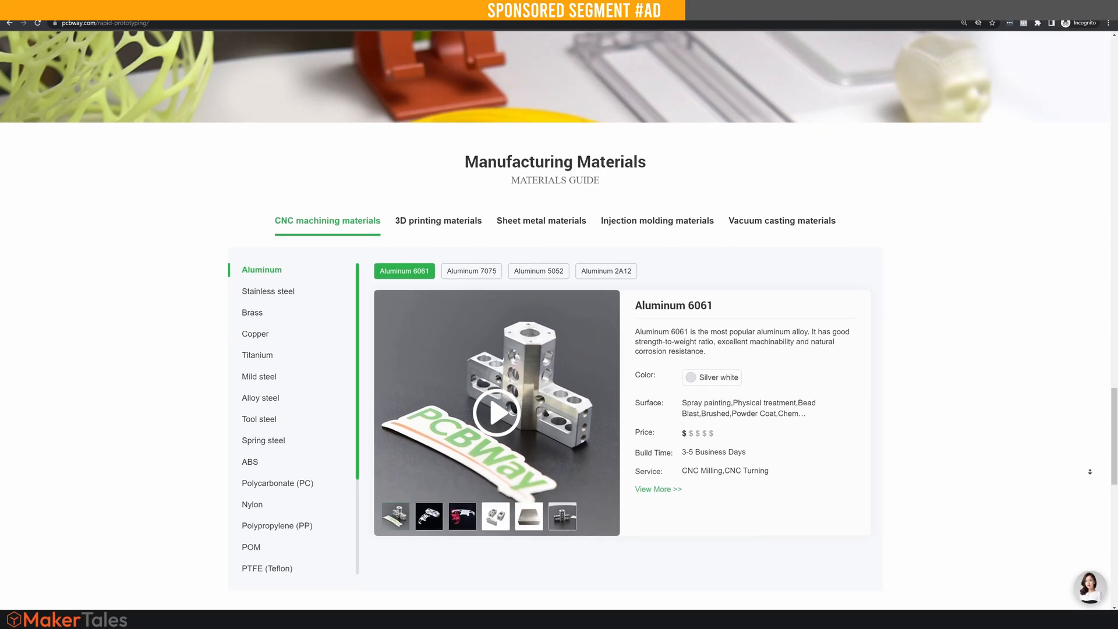